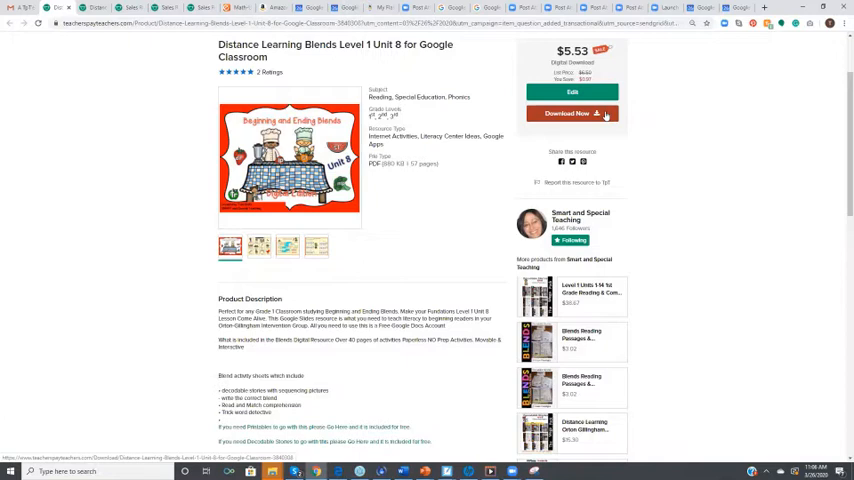
Open the link context menu on the Download Now button for Blends Level 1 Unit 8
right_click(571, 113)
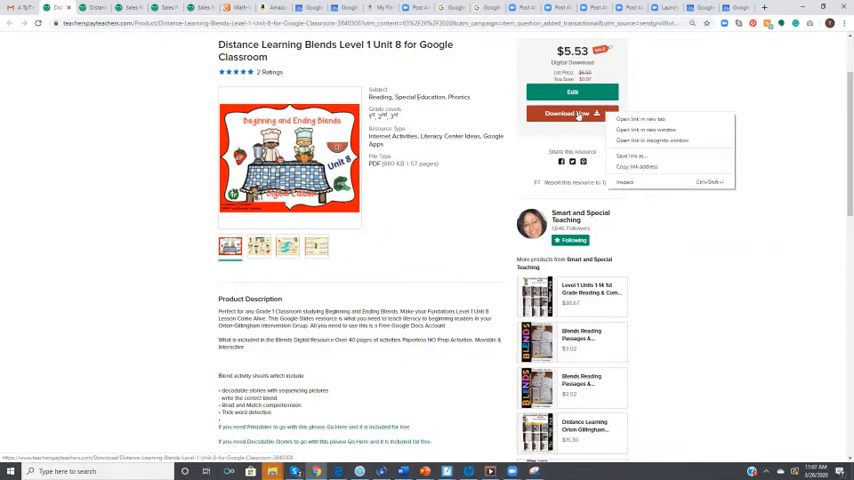
Open the downloaded Distance Learning Blends PDF and scroll to the Google Slides link page
left_click(638, 119)
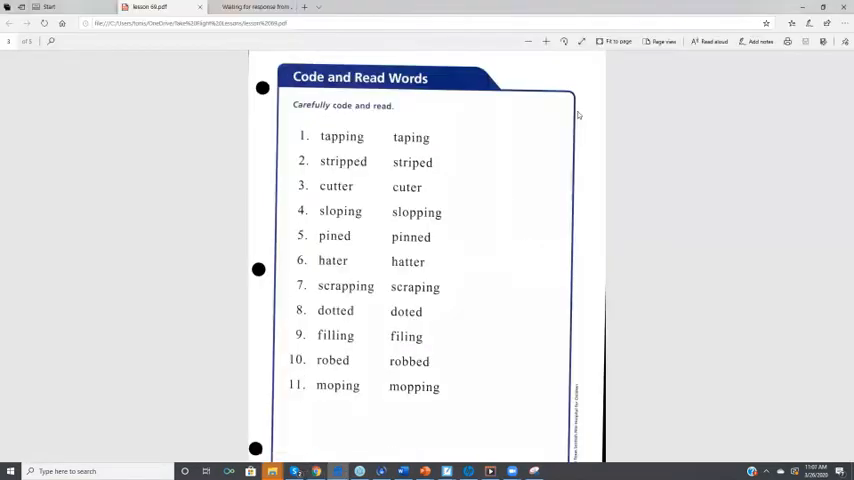
left_click(255, 7)
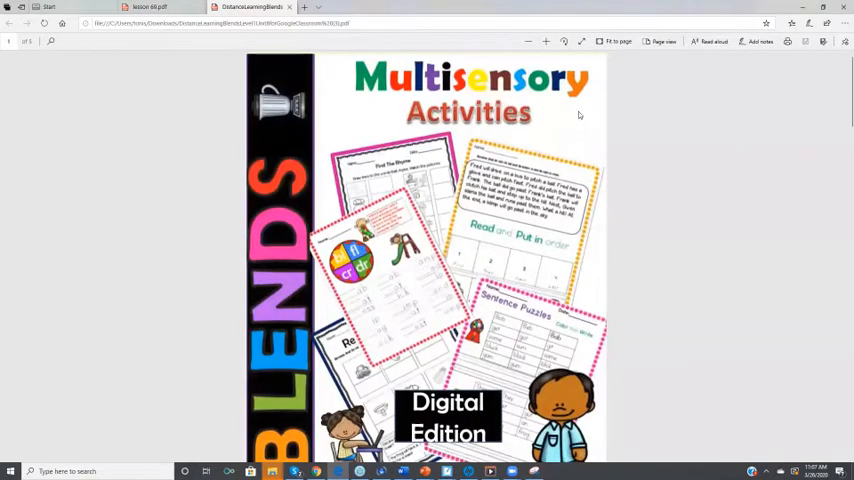
scroll("down", 3)
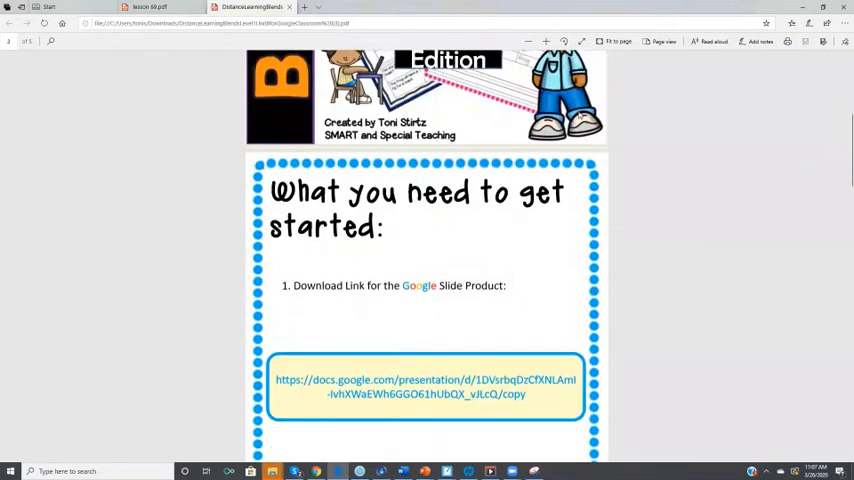
scroll("down", 3)
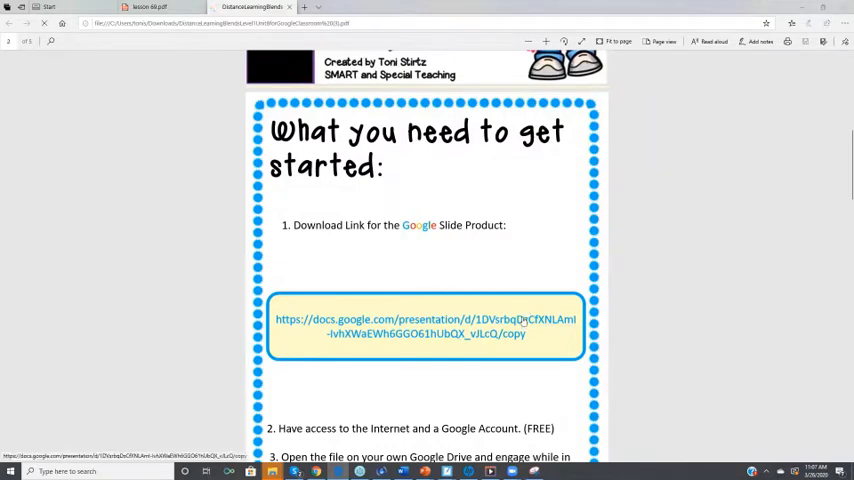
Follow the docs.google.com link and make a copy of Beginning and Ending Blends Unit 8
left_click(426, 319)
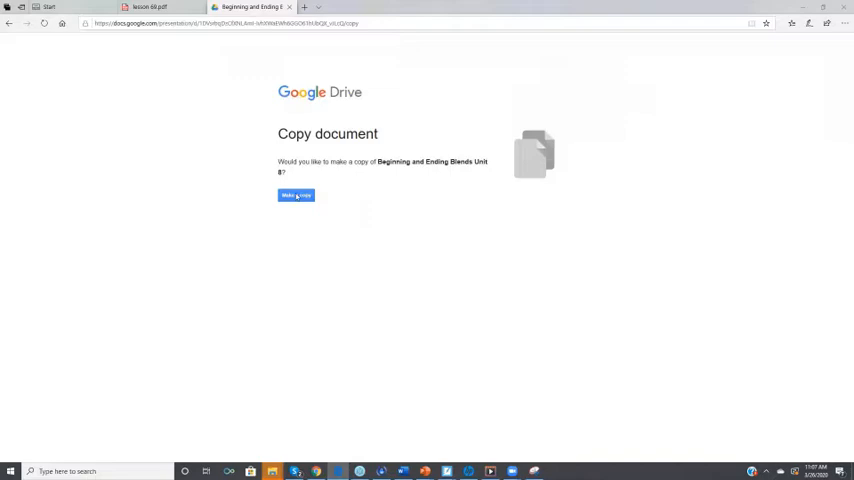
left_click(296, 195)
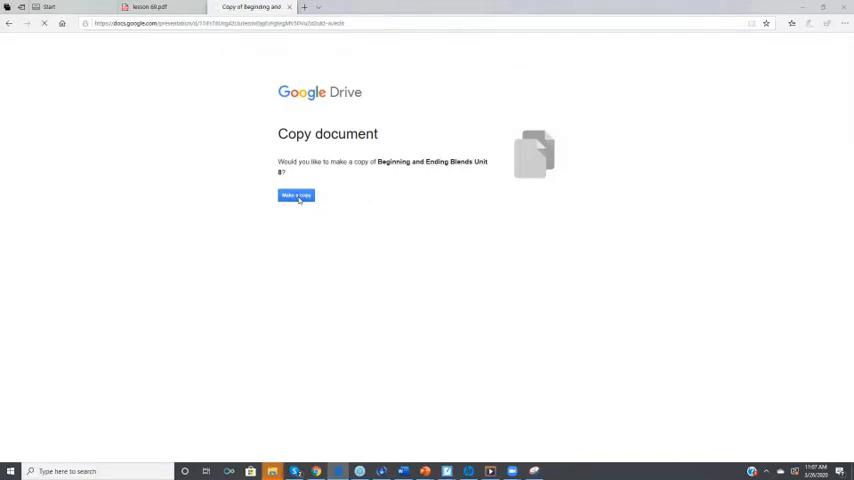
left_click(295, 195)
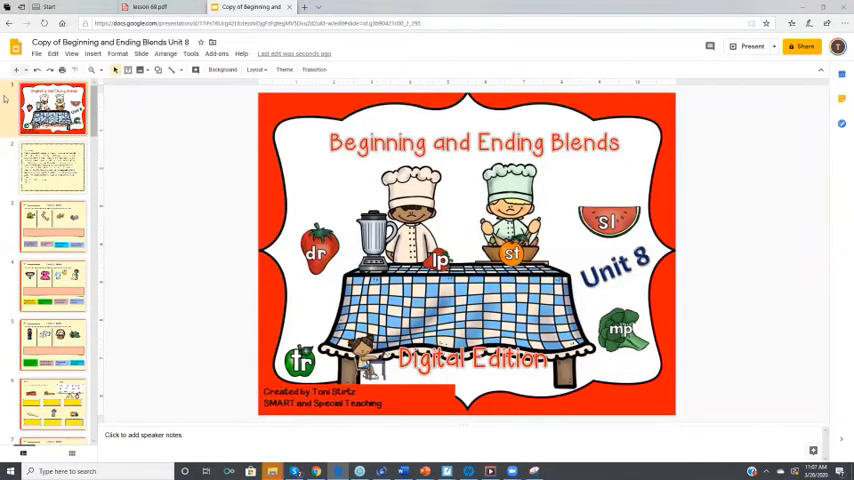
Go to slide 3, Read and Match, and select the 'Fred will flick the fly' sentence
left_click(52, 225)
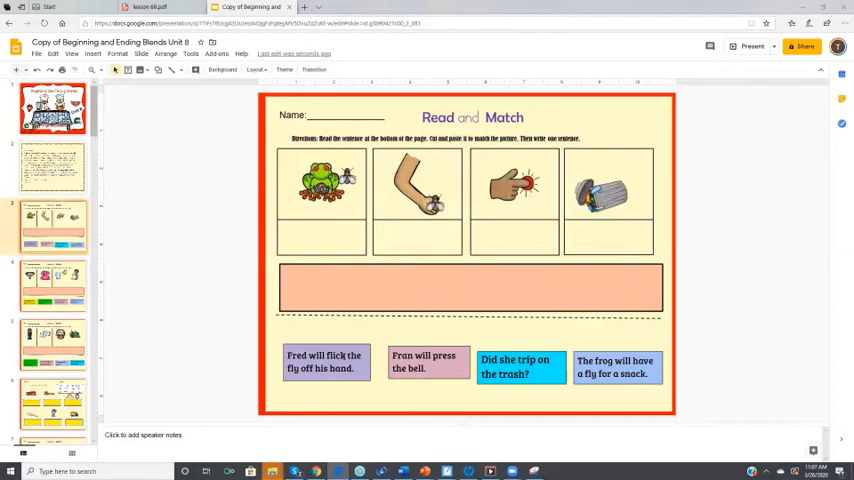
left_click(325, 362)
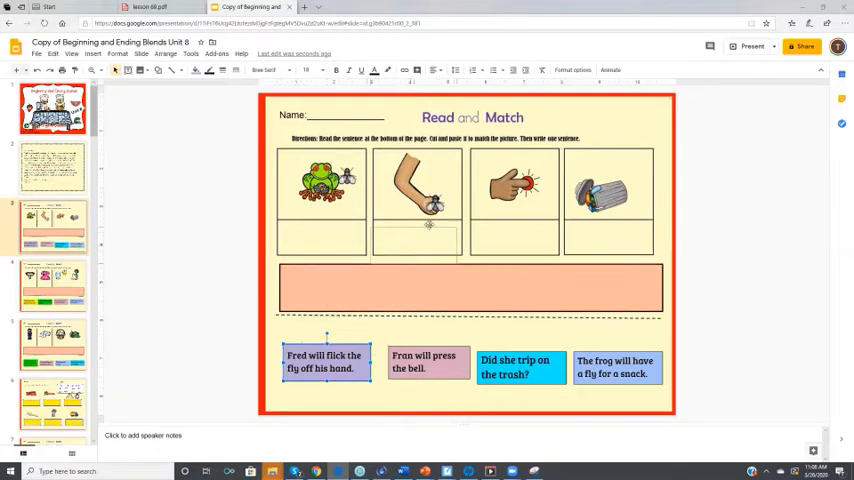
Drag 'Fred will flick the fly' under the hand and 'Fran will press the bell' under the bell
left_click_drag(325, 362, 417, 237)
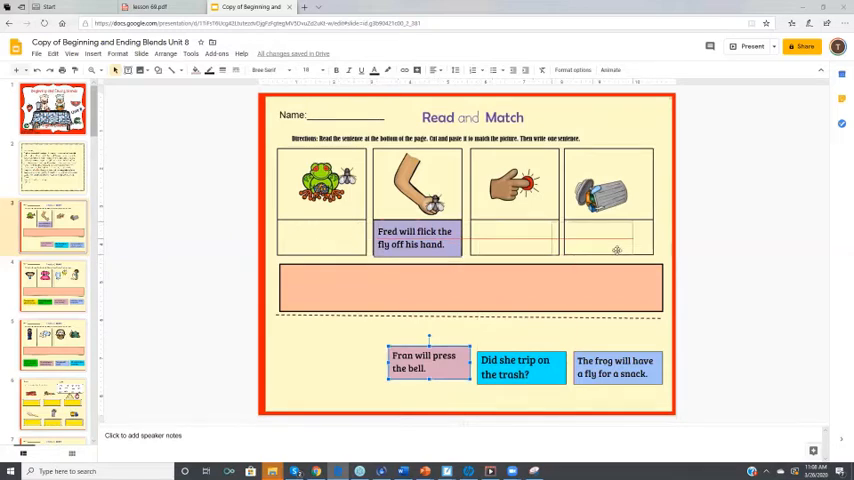
left_click_drag(428, 362, 598, 233)
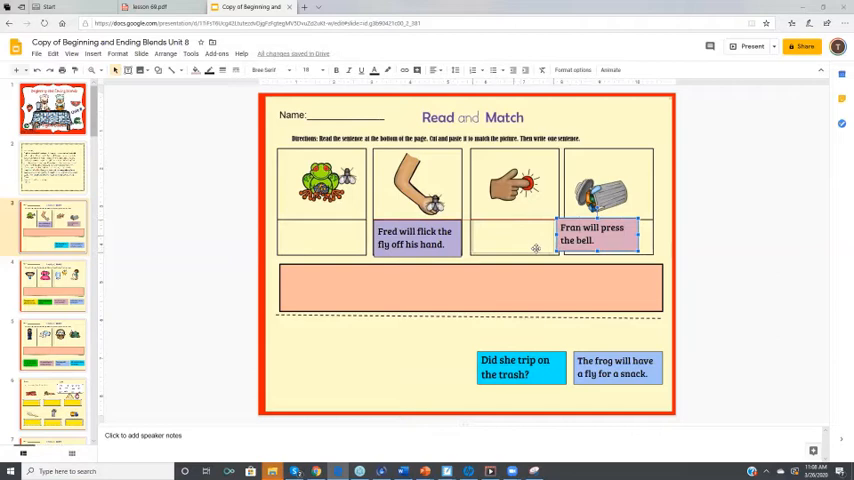
left_click_drag(598, 233, 513, 236)
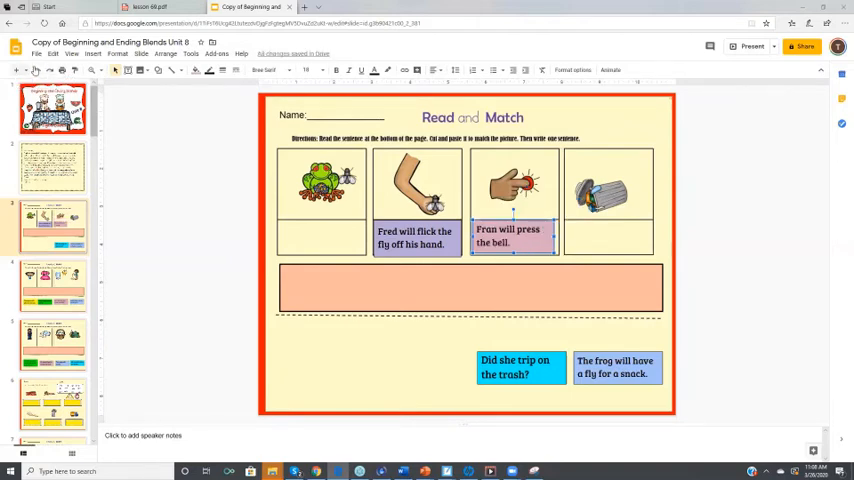
left_click_drag(513, 237, 597, 234)
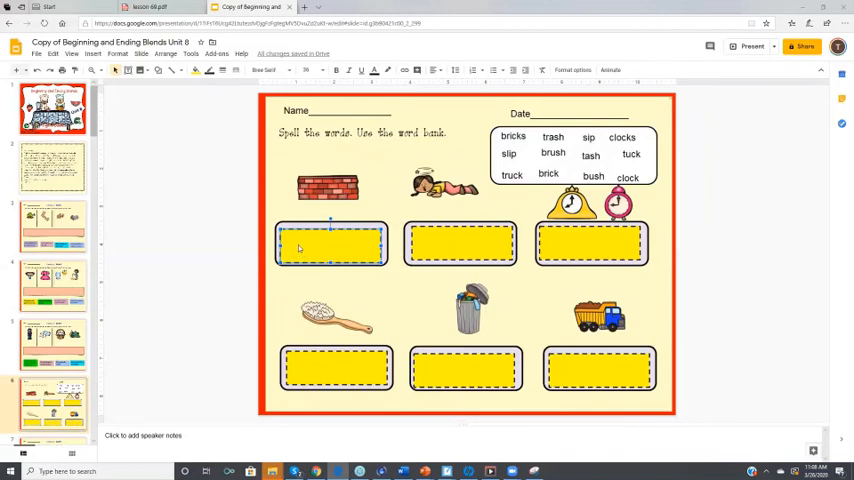
Type 'bricks' into the yellow spelling box under the brick wall picture
type("br")
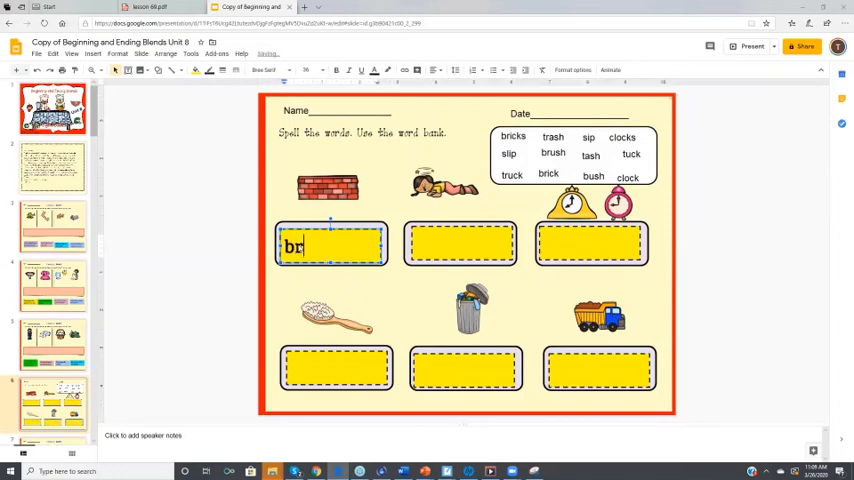
type("ic")
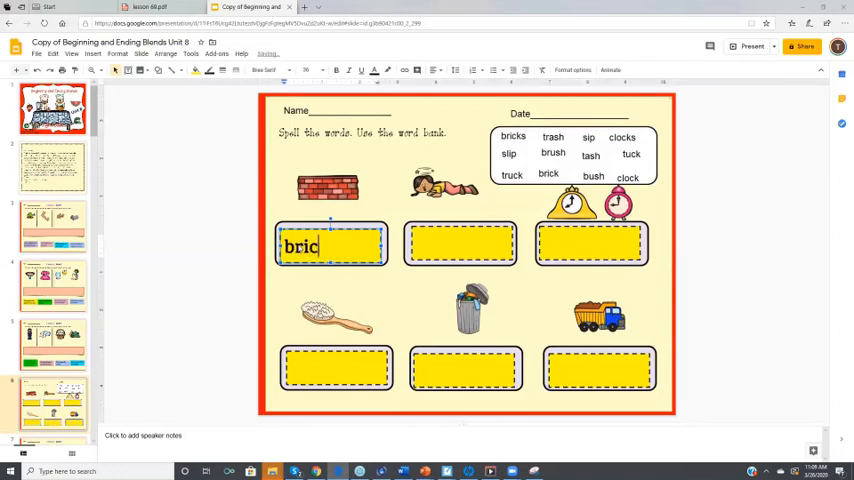
type("ks")
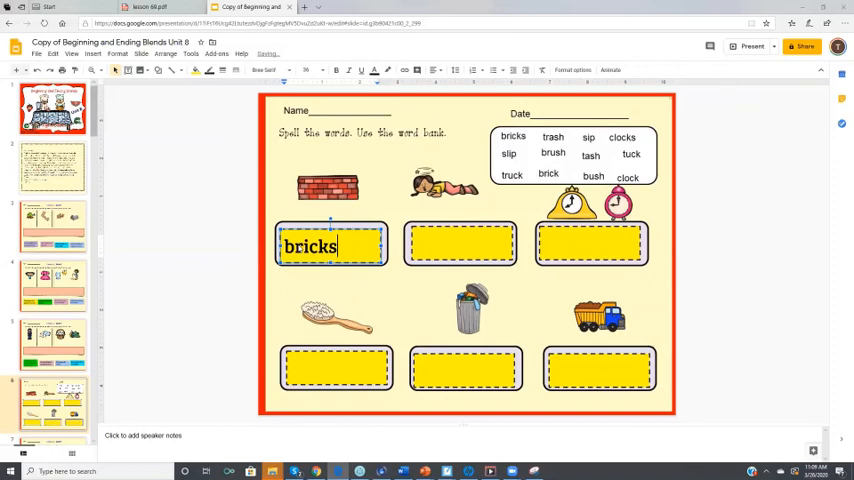